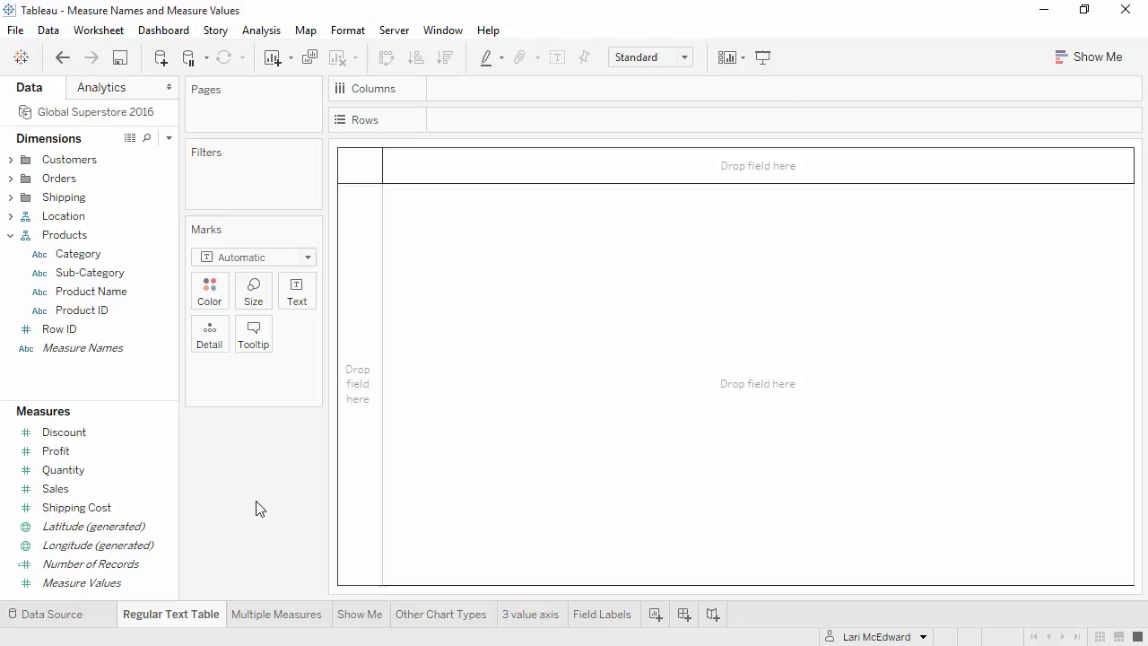
mouse_move(152, 365)
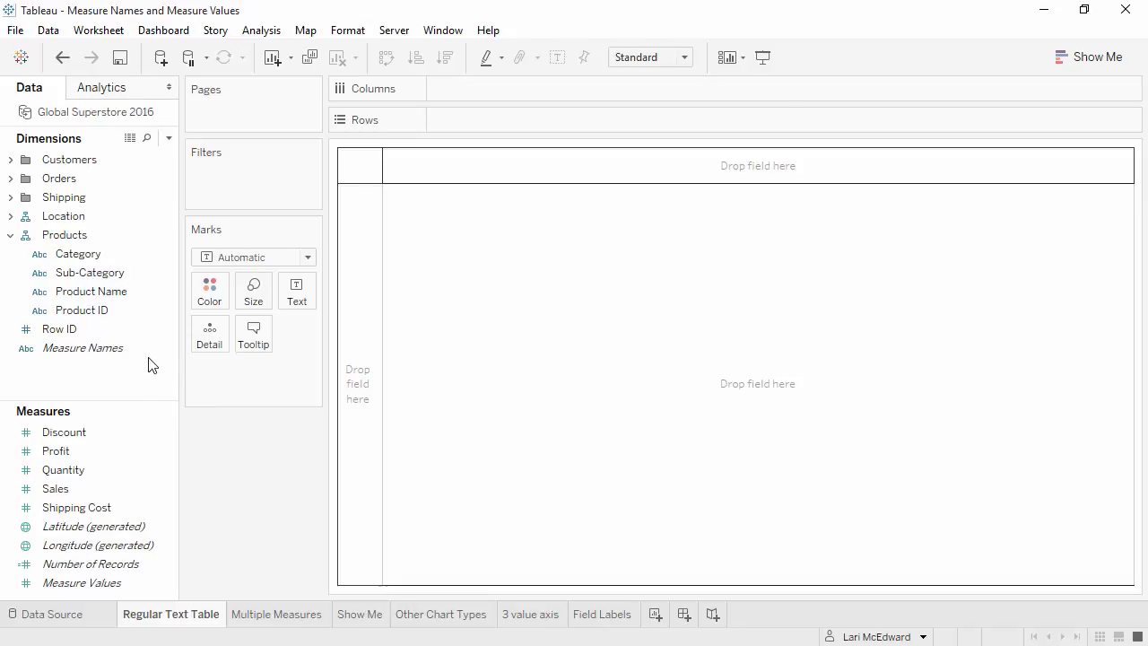
Build a total Shipping Cost text table with Category rows and Order Priority columns.
left_click(81, 582)
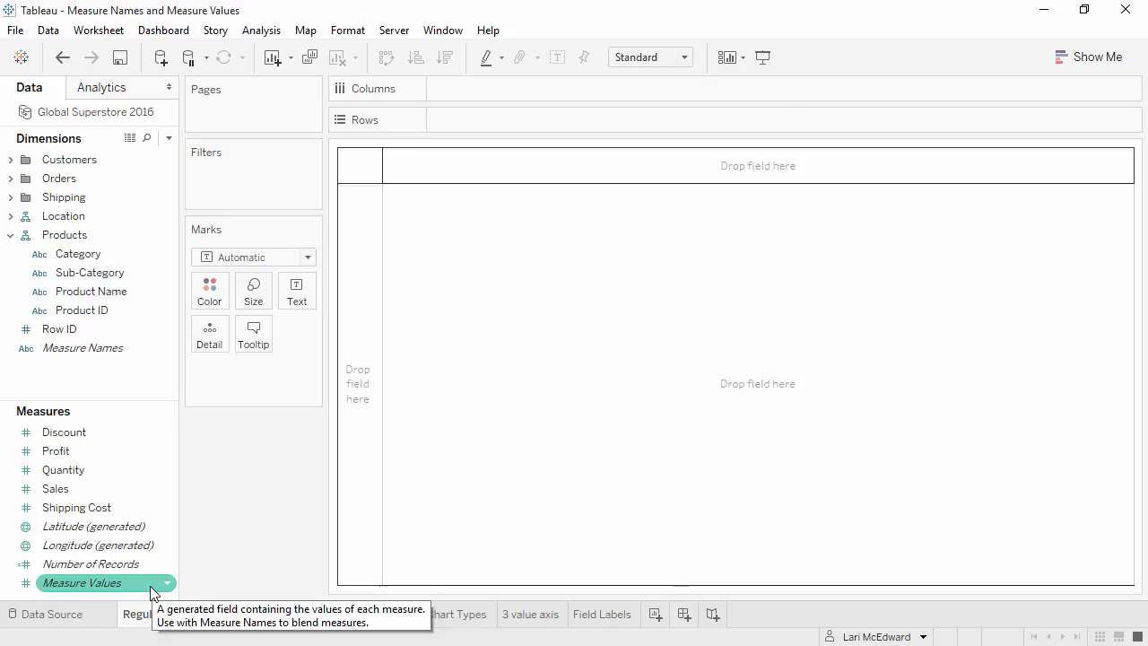
left_click(78, 254)
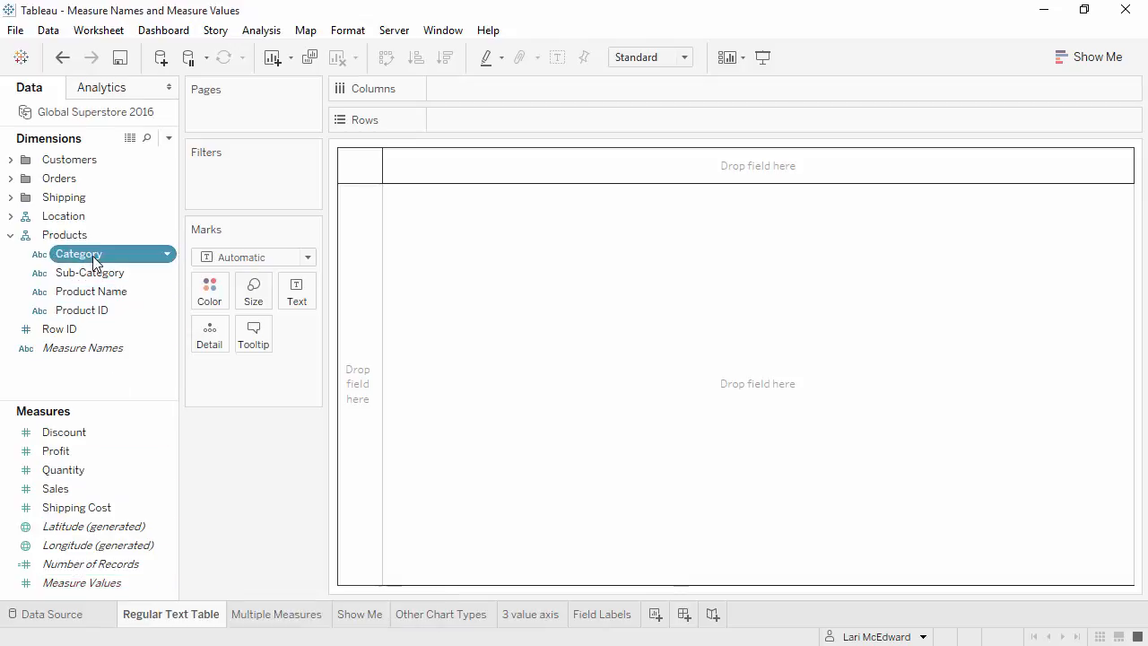
left_click_drag(79, 254, 497, 119)
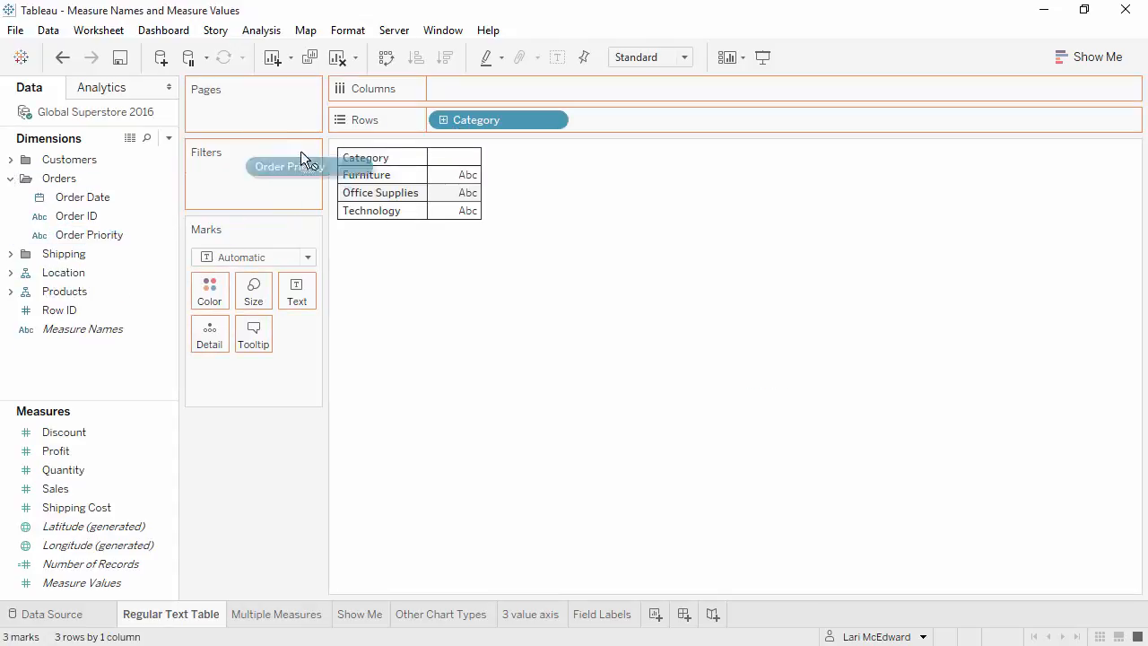
left_click_drag(301, 166, 499, 88)
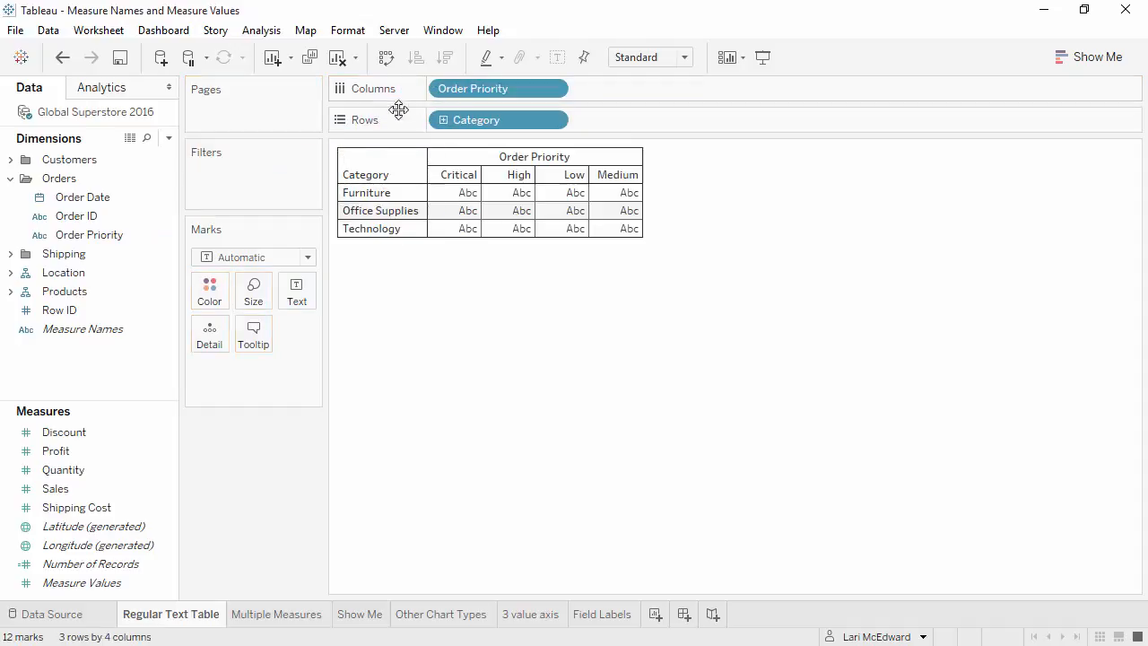
left_click(77, 506)
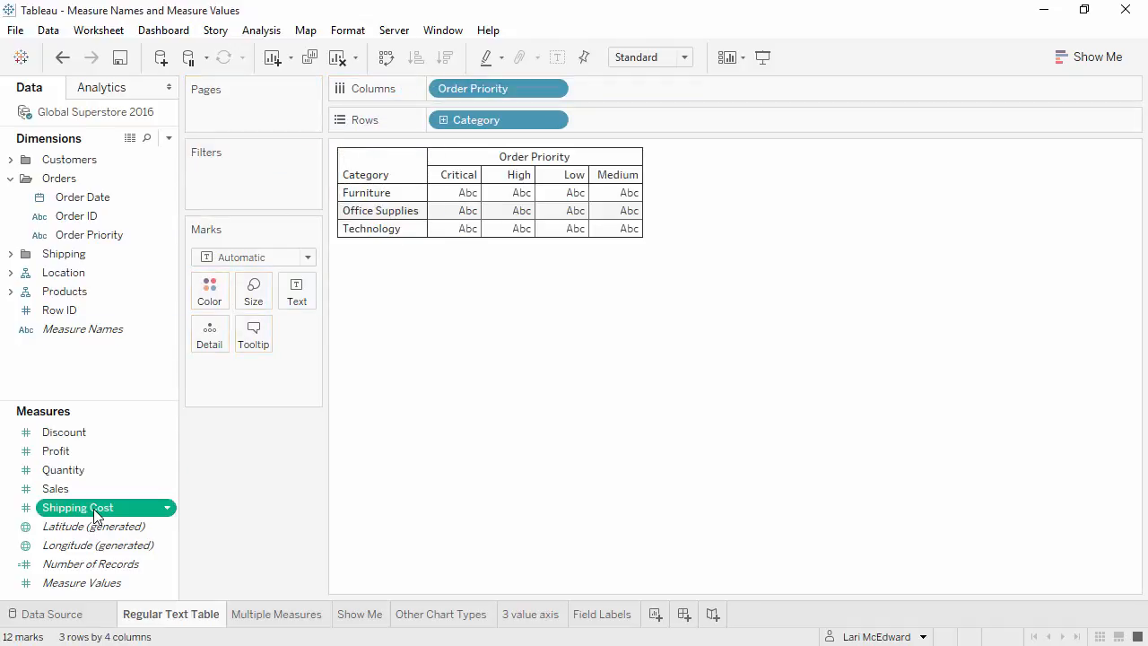
left_click_drag(95, 506, 297, 292)
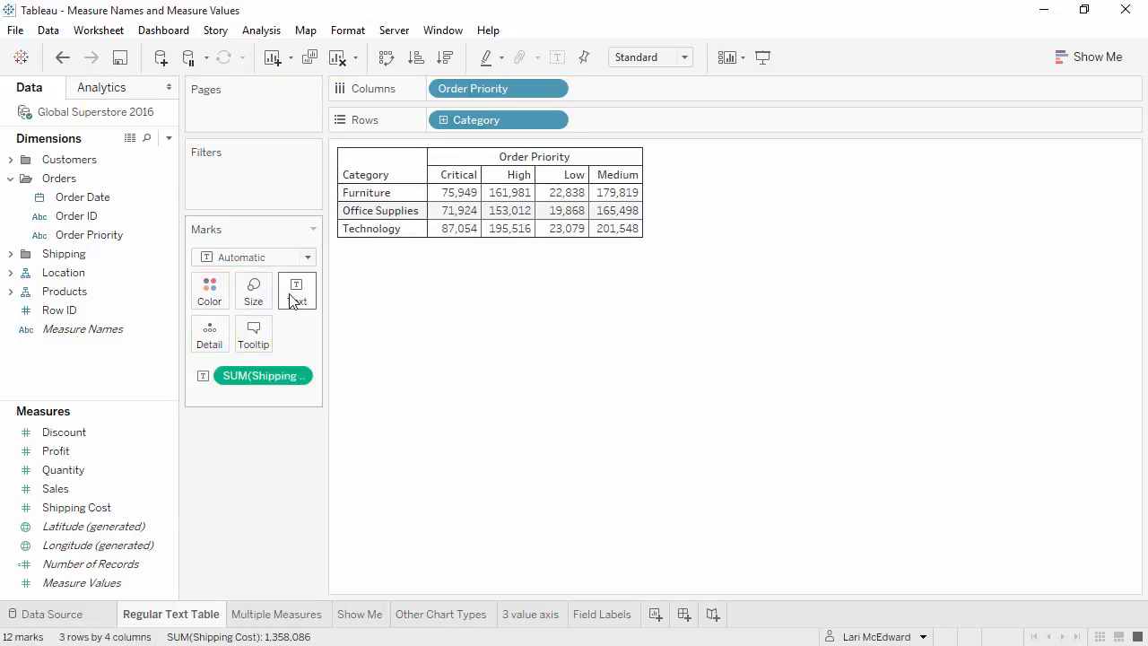
left_click(278, 615)
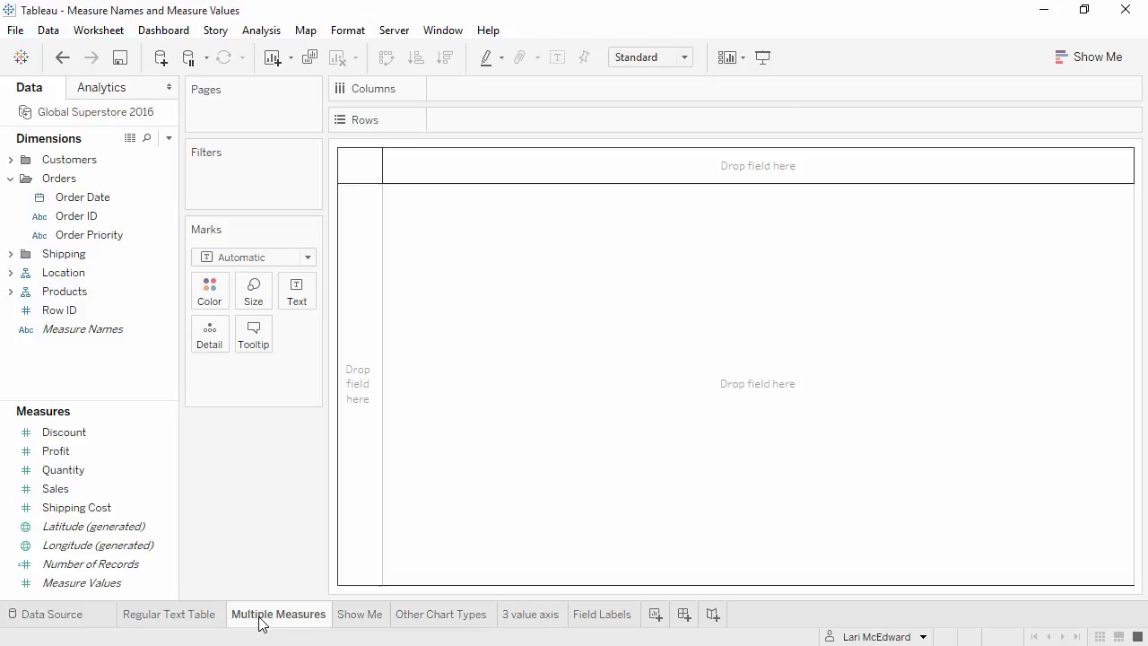
mouse_move(10, 179)
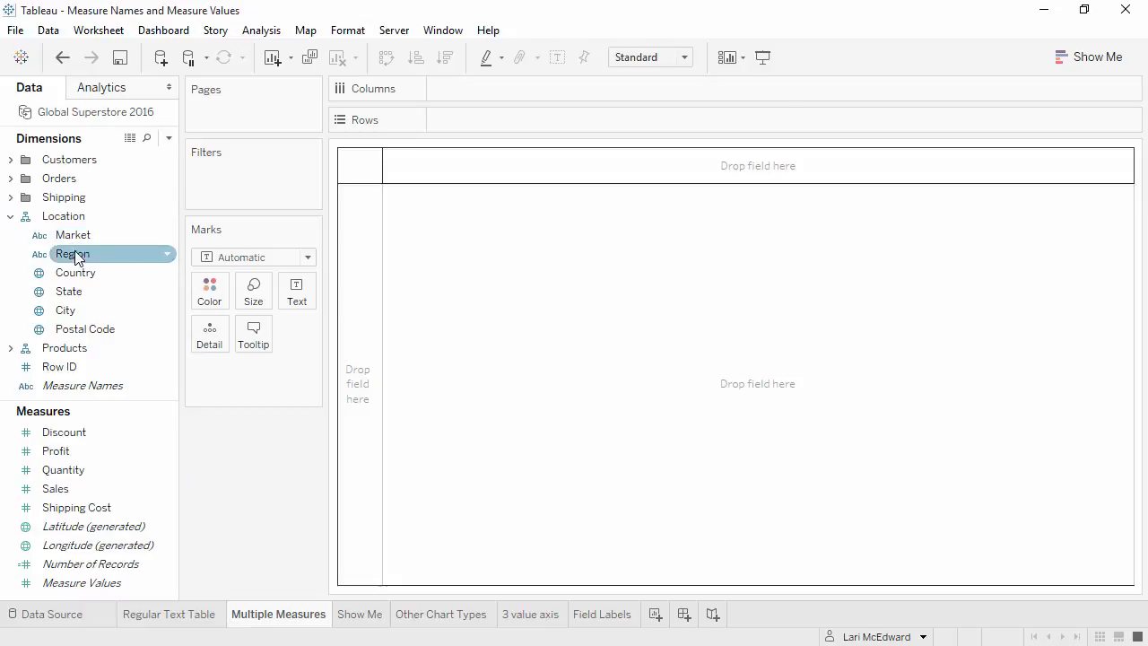
List every Region as a table row on the Multiple Measures sheet.
left_click_drag(73, 254, 498, 119)
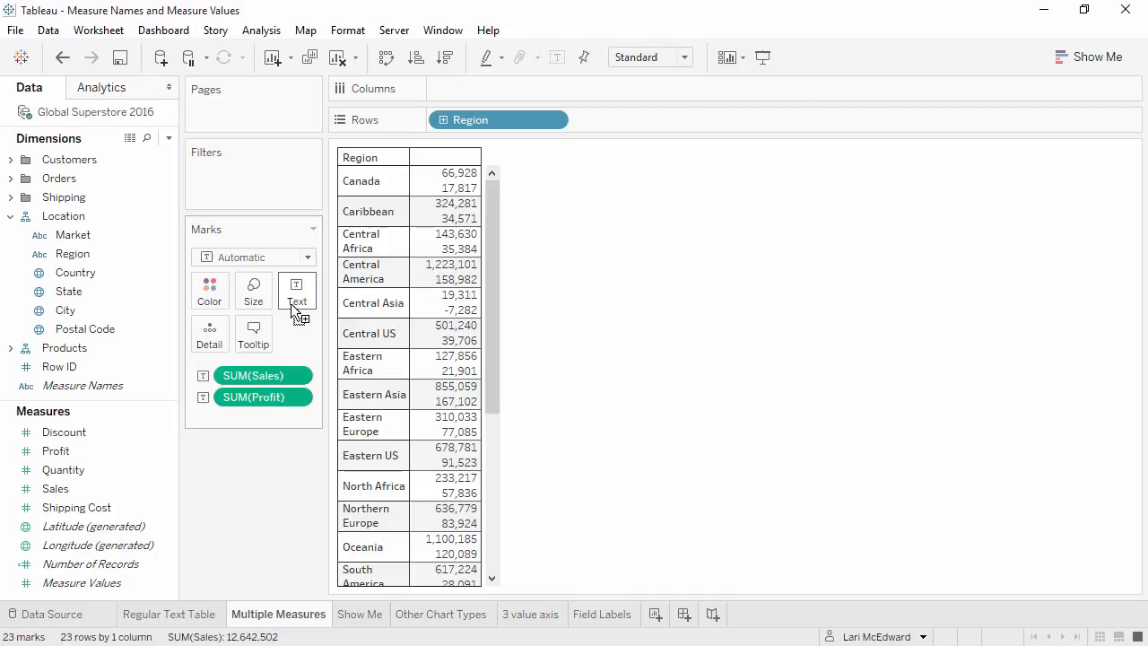
mouse_move(261, 359)
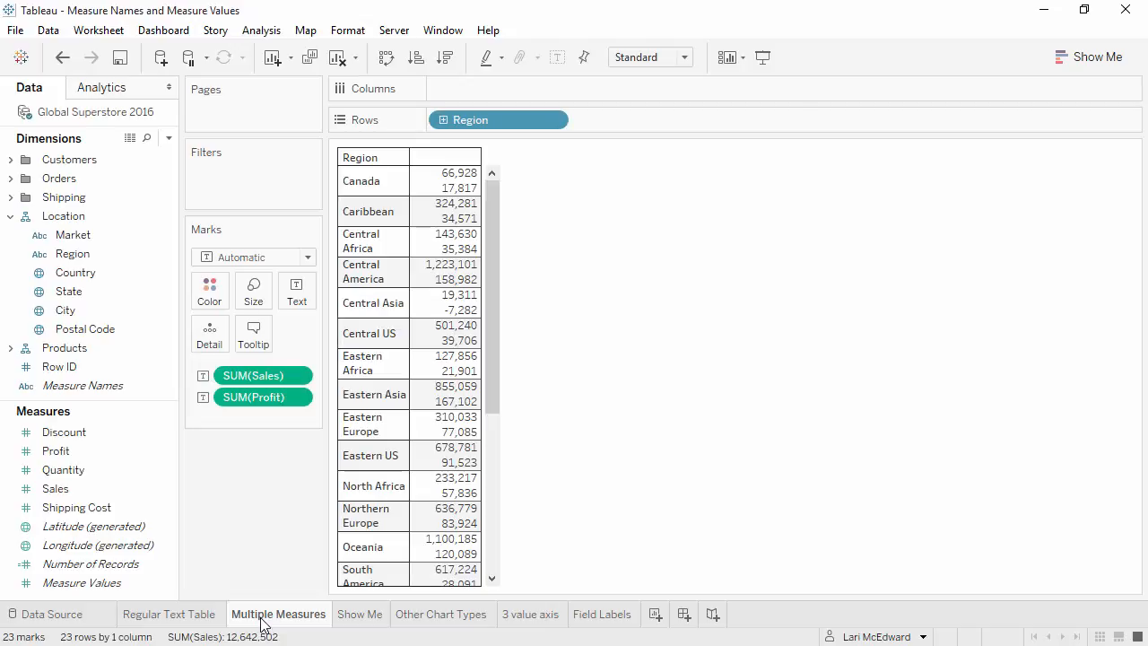
Remove Sales and Profit from the cells and place Measure Names across the columns.
left_click_drag(263, 396, 260, 496)
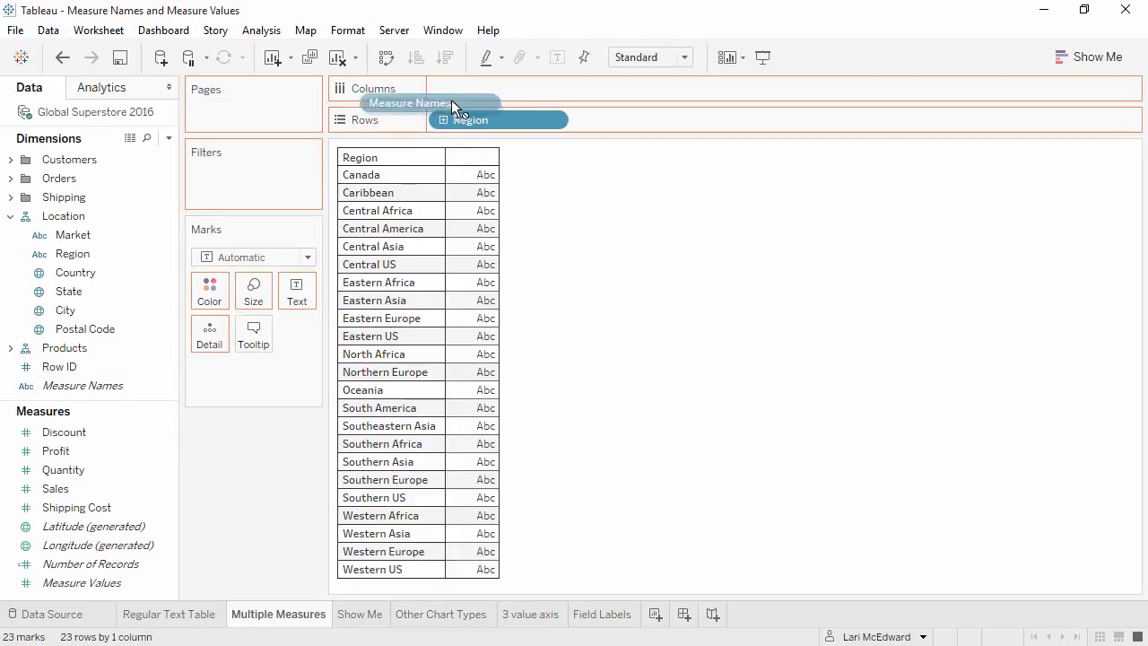
left_click_drag(408, 102, 480, 88)
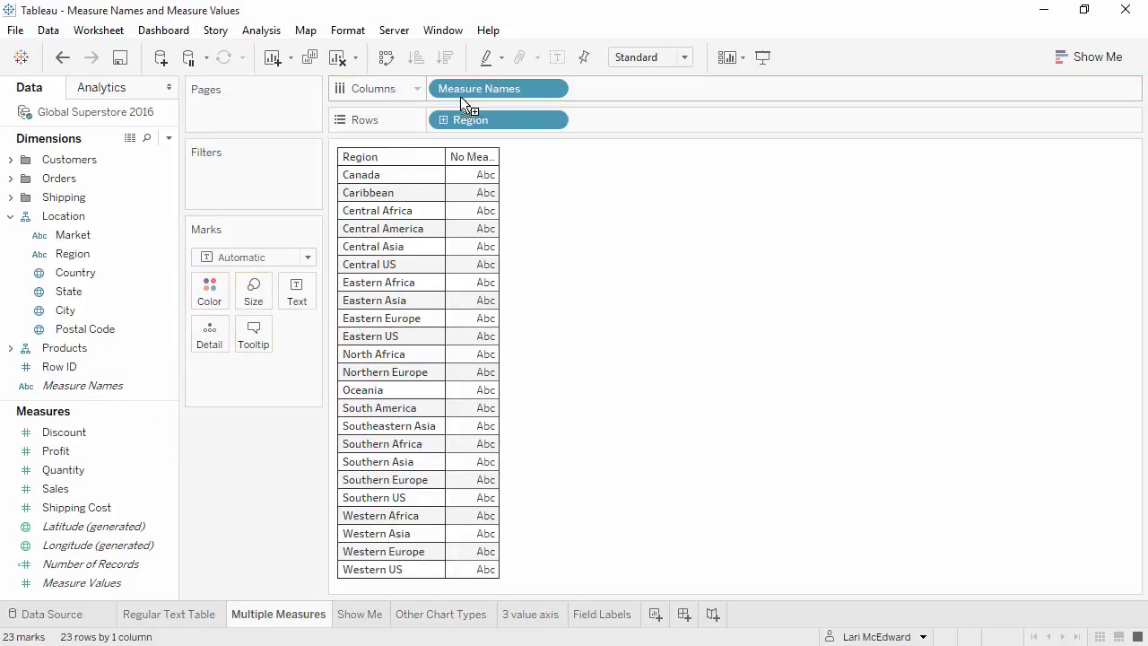
mouse_move(466, 161)
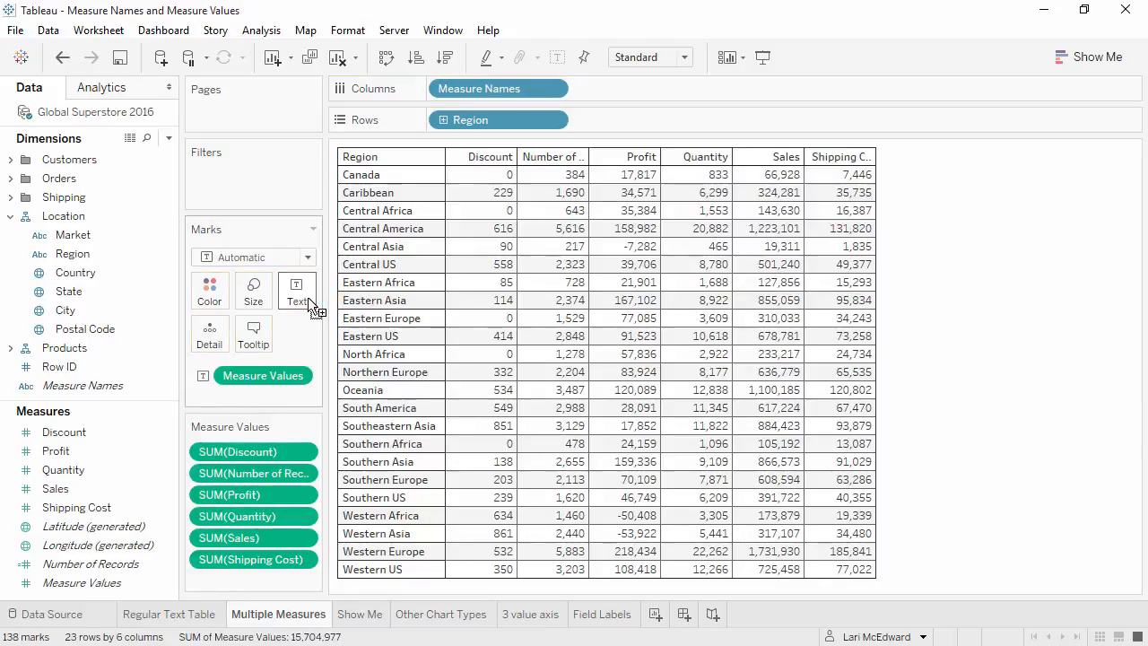
mouse_move(253, 430)
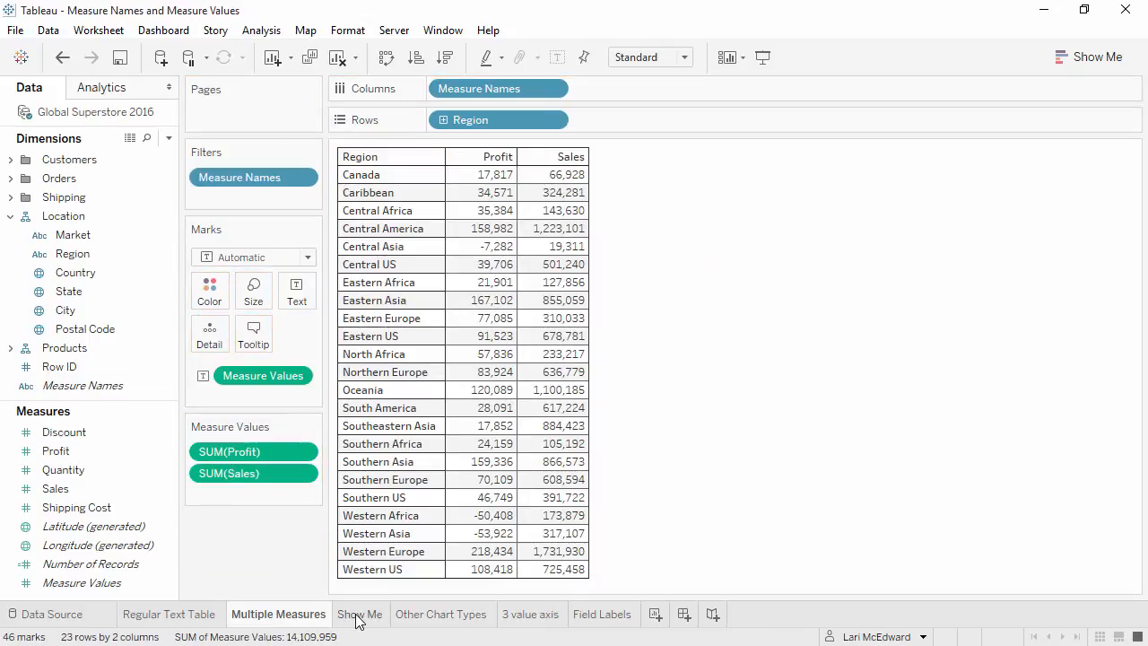
On the Show Me sheet, turn Sales, Profit and Region into a text table via Show Me.
left_click(360, 614)
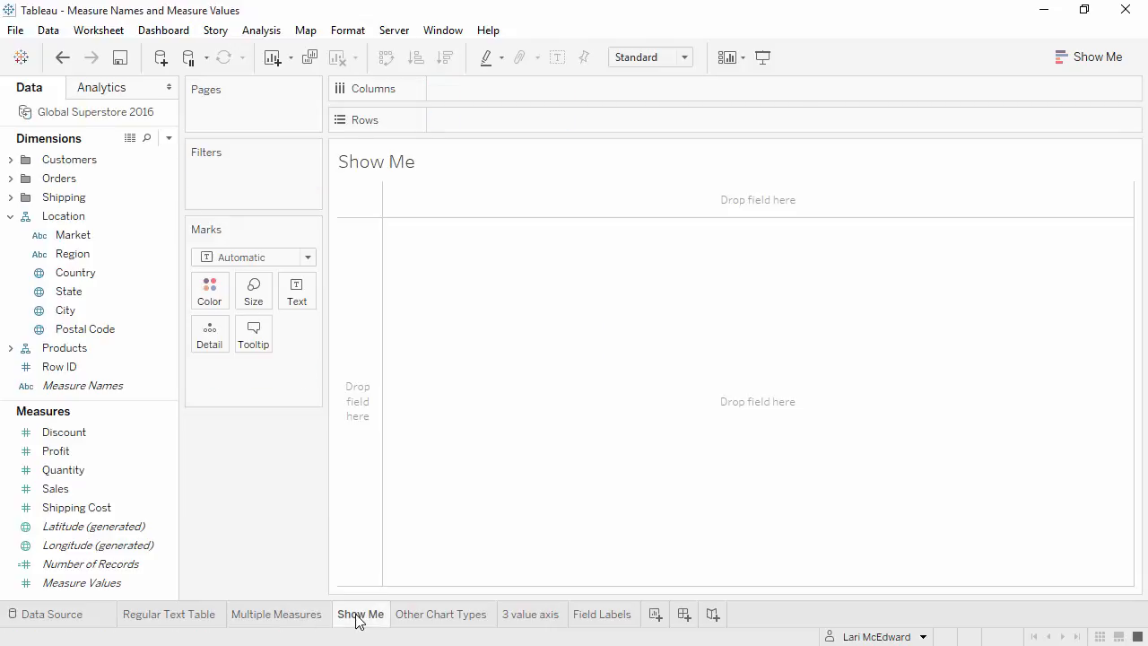
left_click(63, 469)
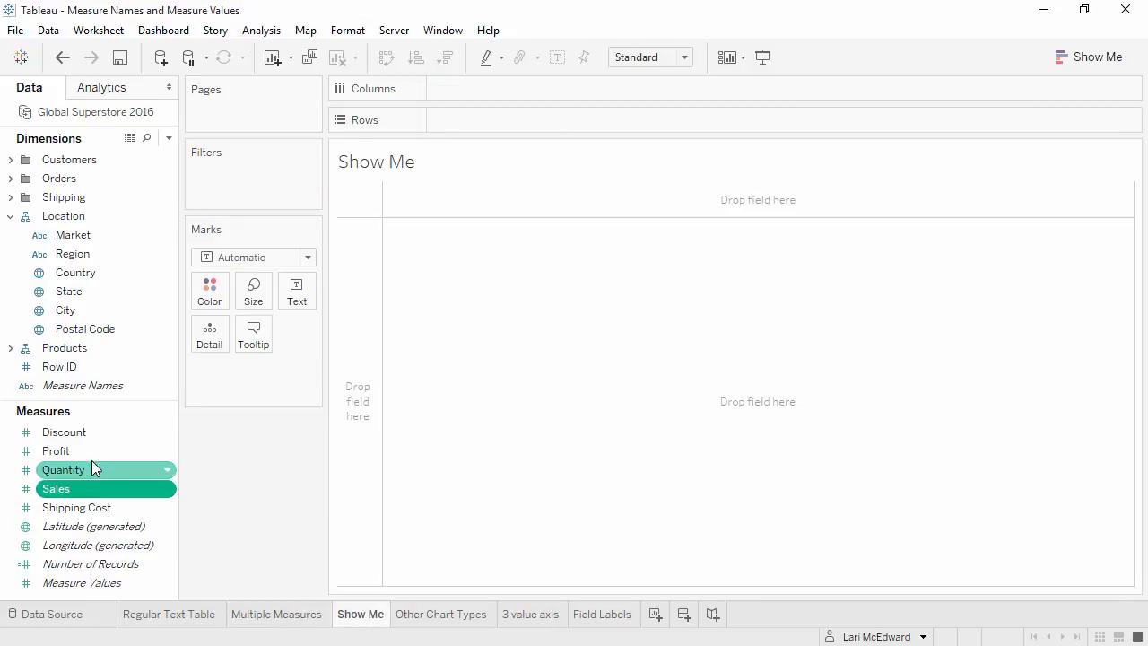
left_click(56, 450)
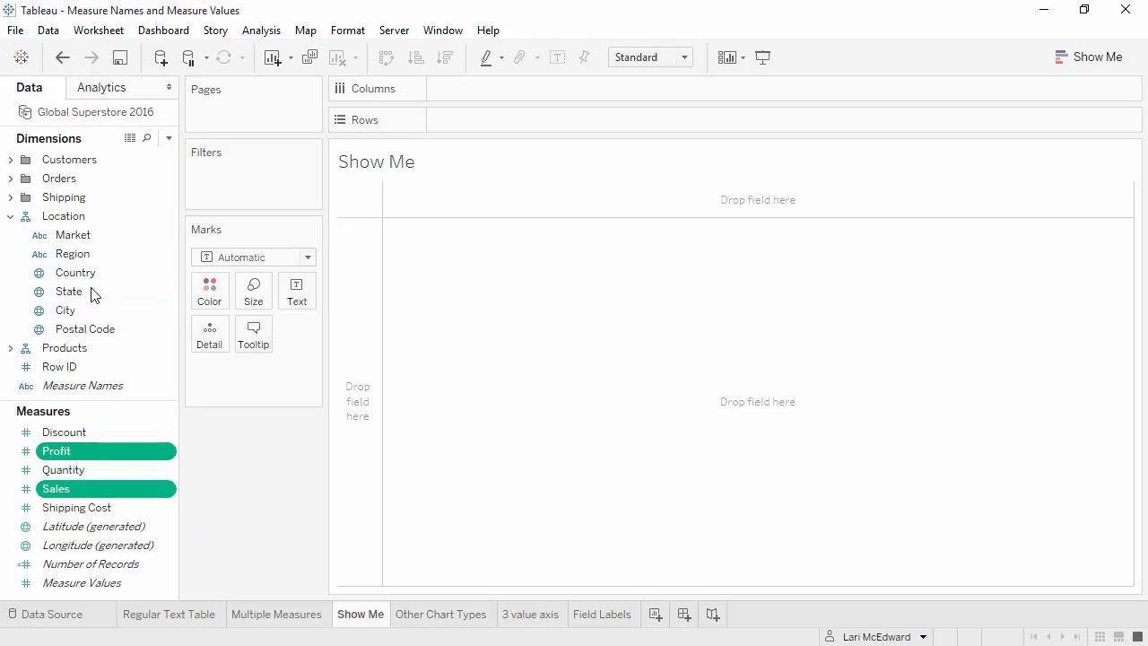
left_click(72, 254)
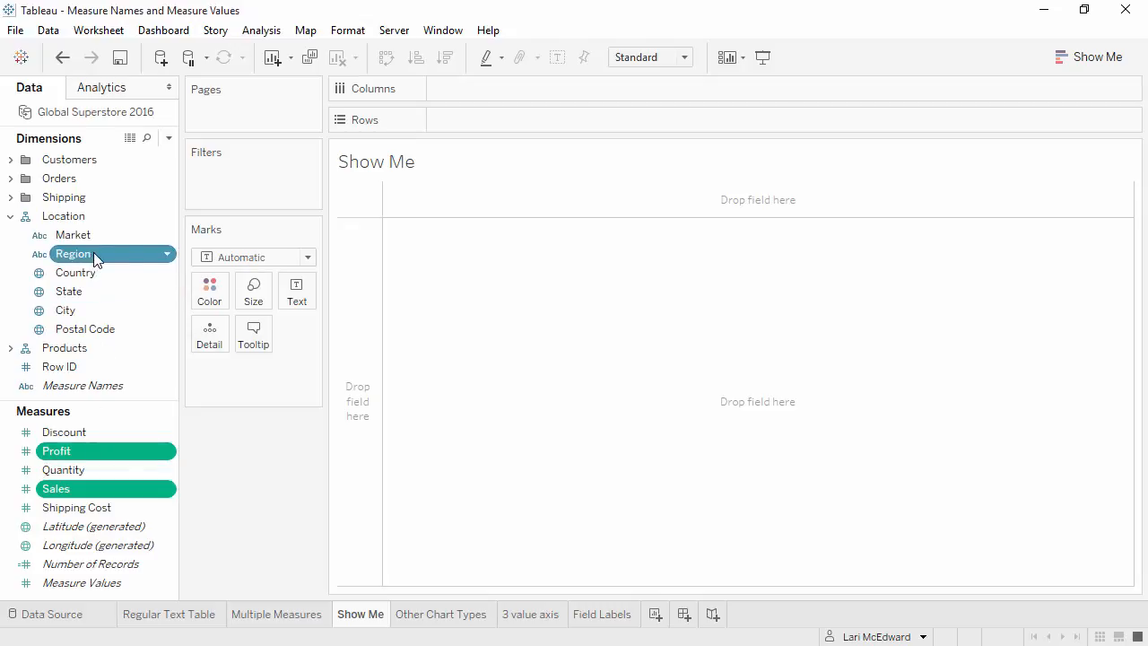
left_click(1088, 57)
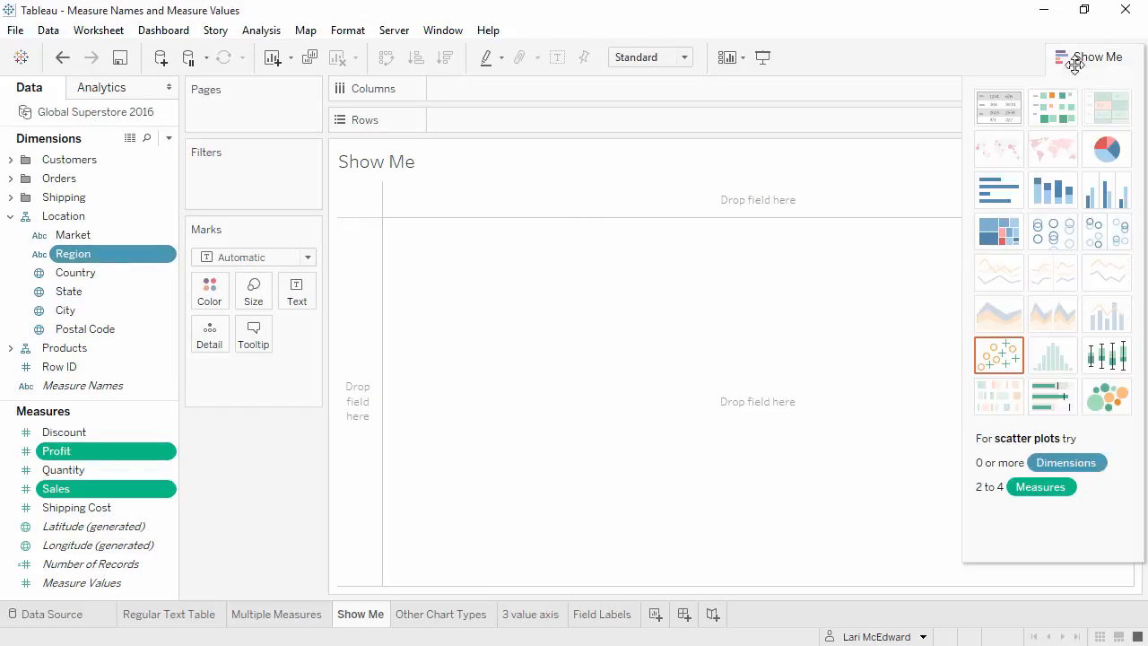
left_click(998, 107)
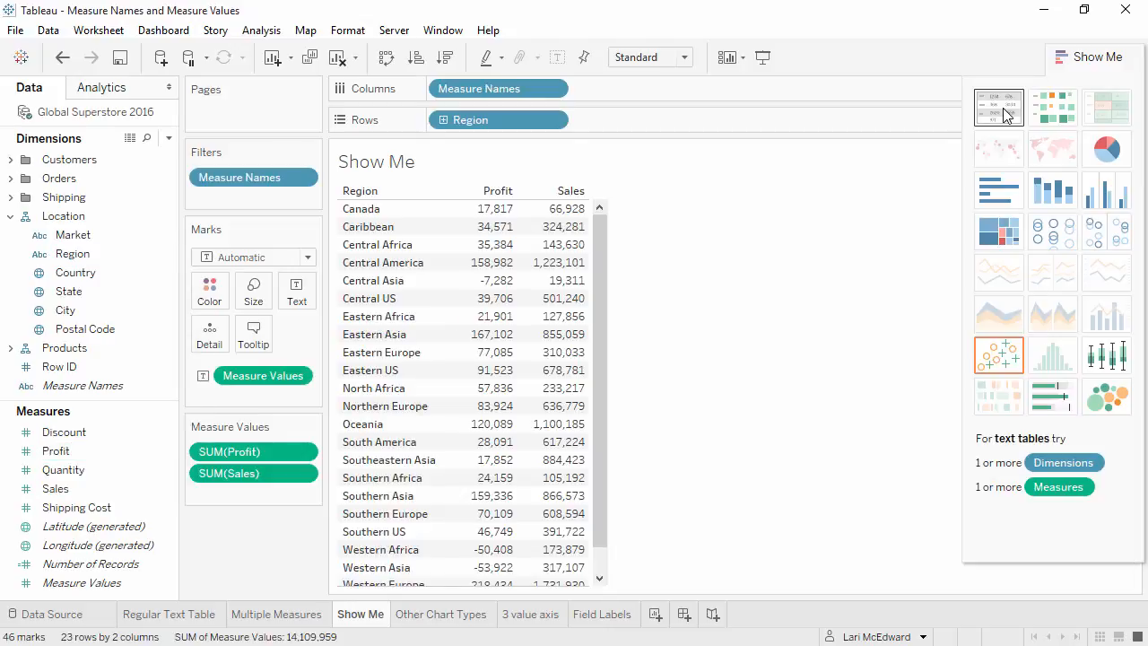
left_click(1088, 57)
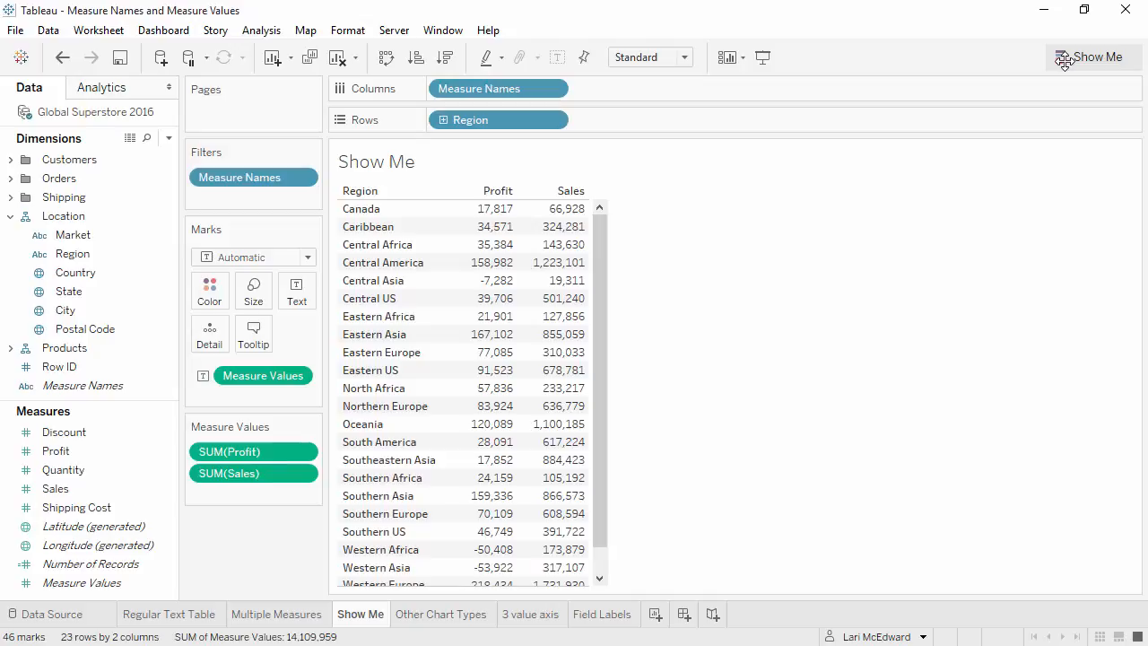
left_click(442, 613)
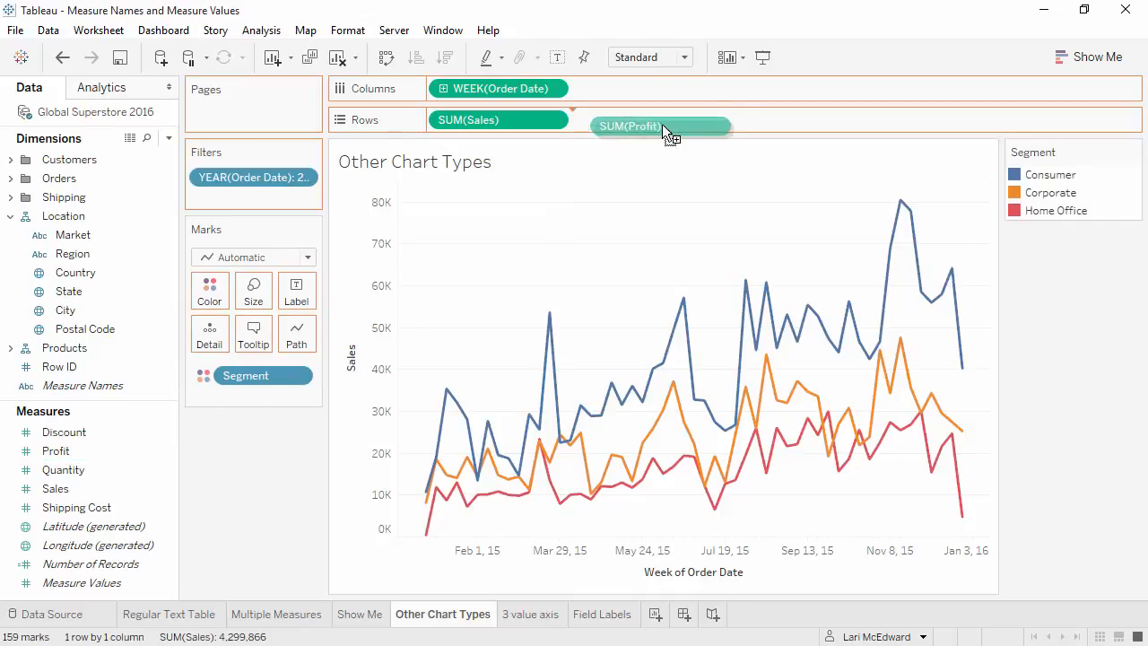
Add Profit as a row beside Sales and give it a dual axis.
left_click_drag(662, 126, 640, 119)
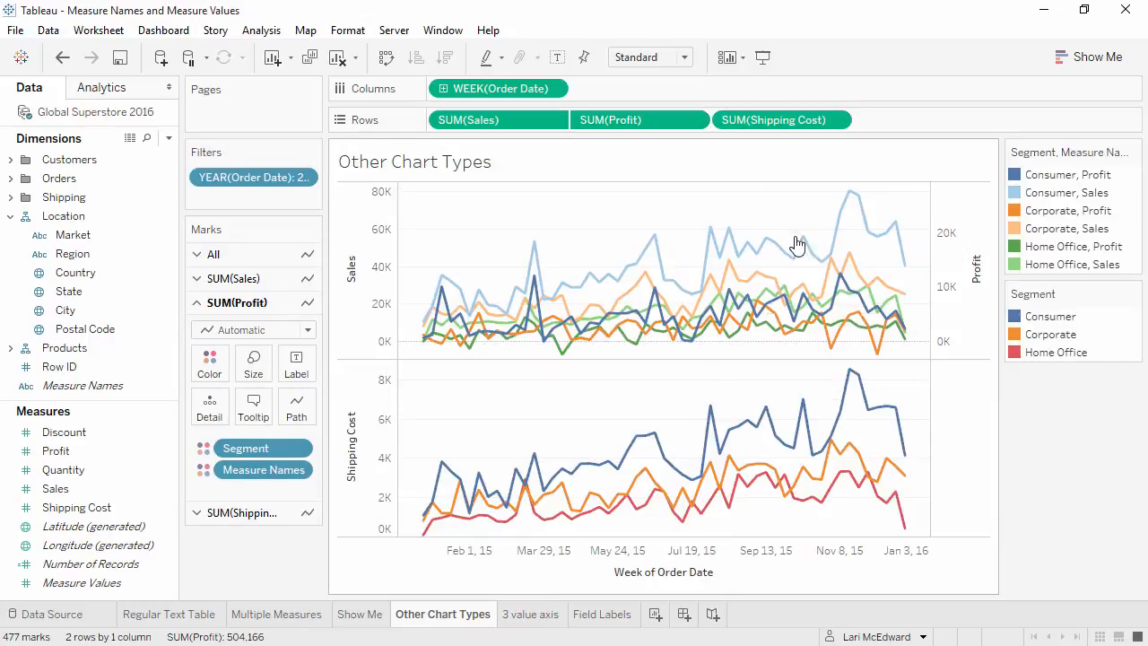
left_click(836, 119)
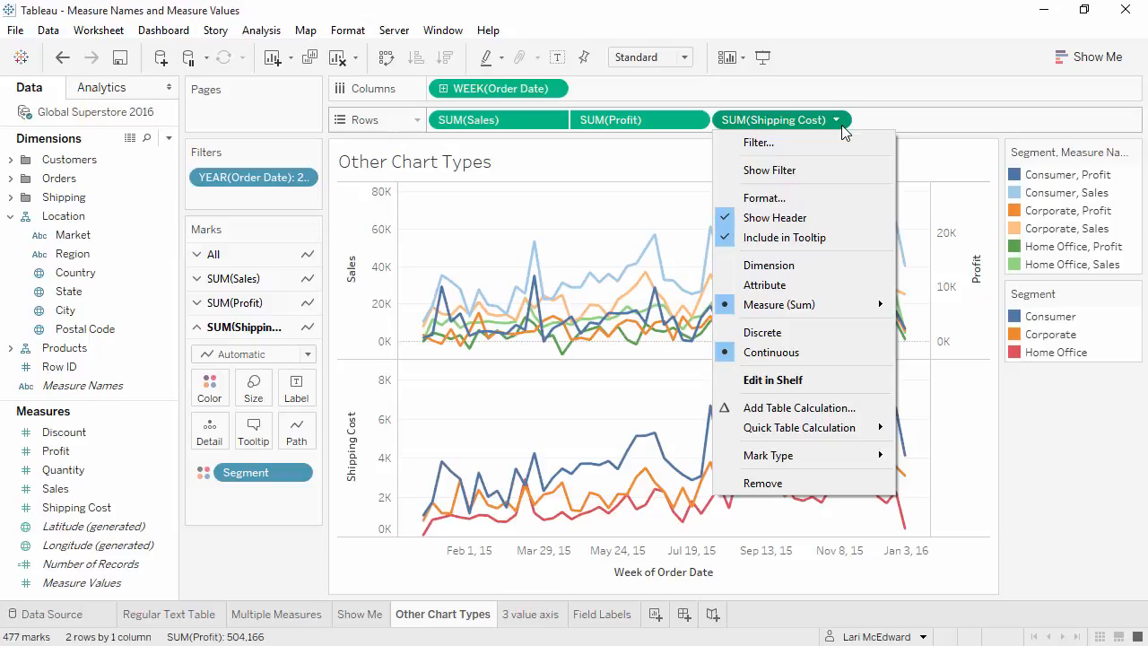
left_click(531, 614)
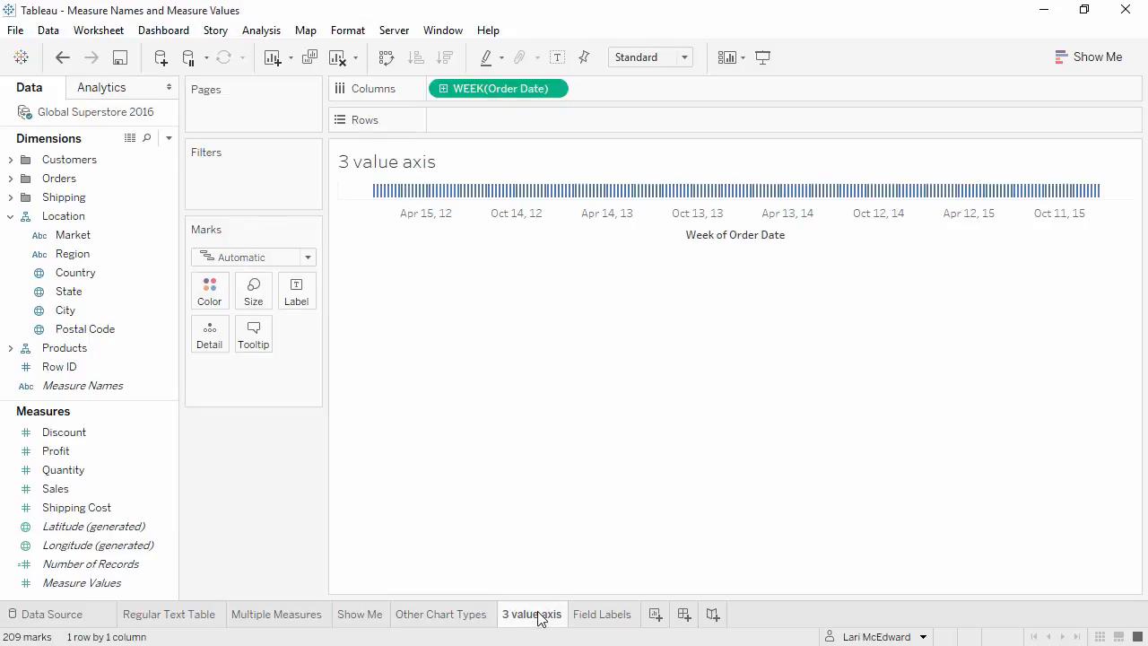
mouse_move(420, 556)
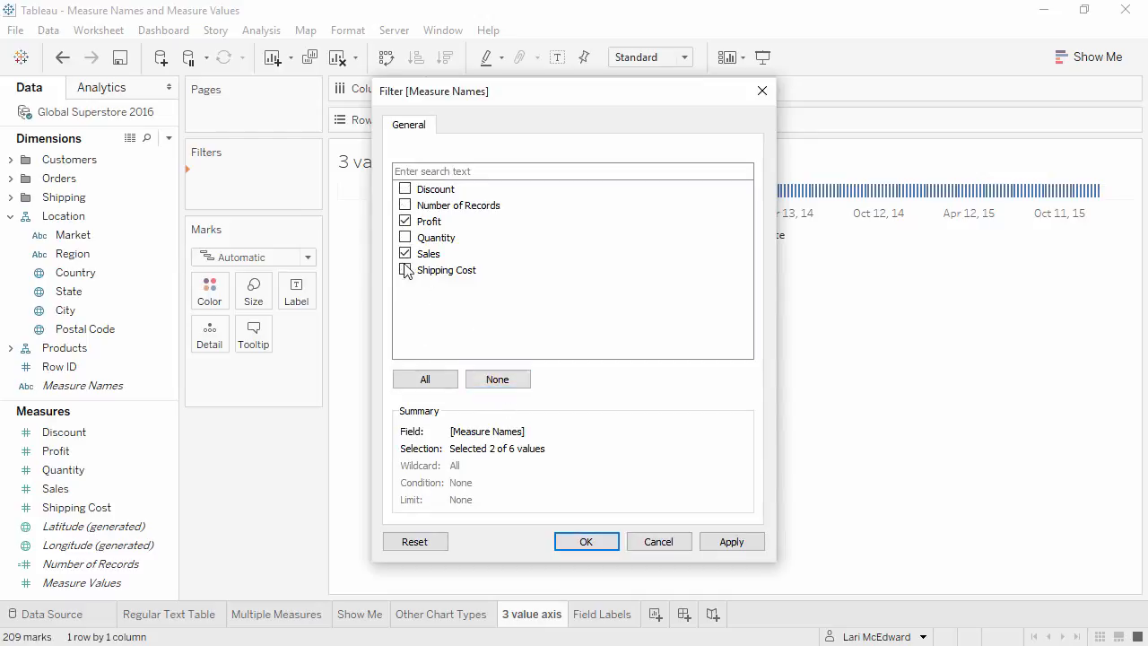
Include Shipping Cost in the Measure Names filter alongside Profit and Sales, and confirm.
left_click(405, 270)
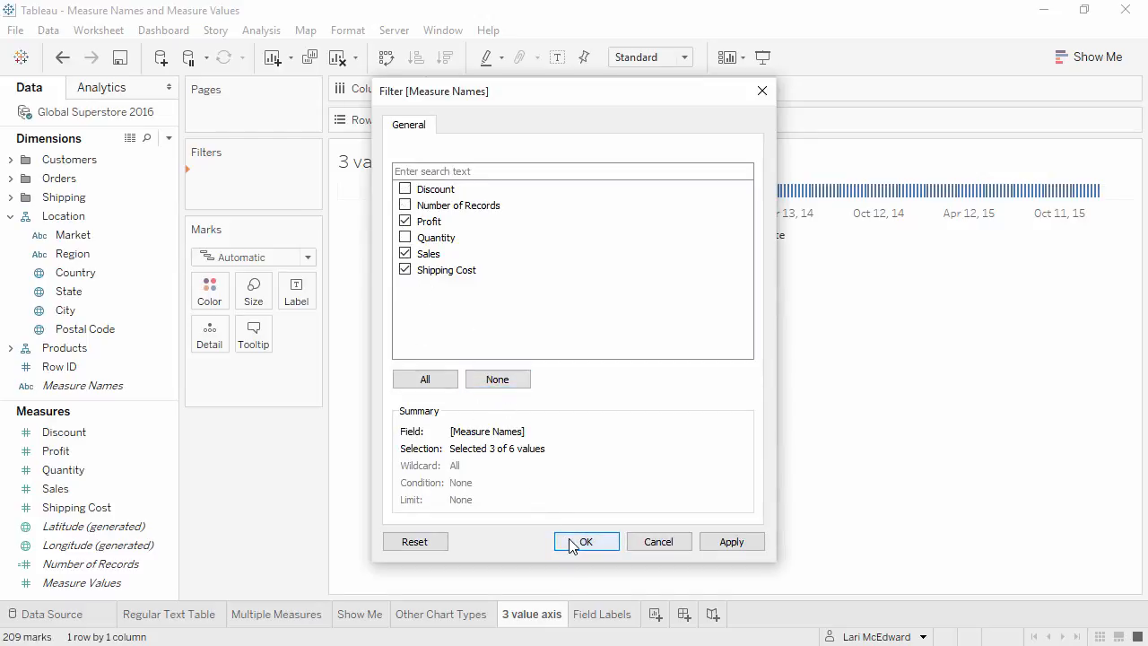
left_click(586, 541)
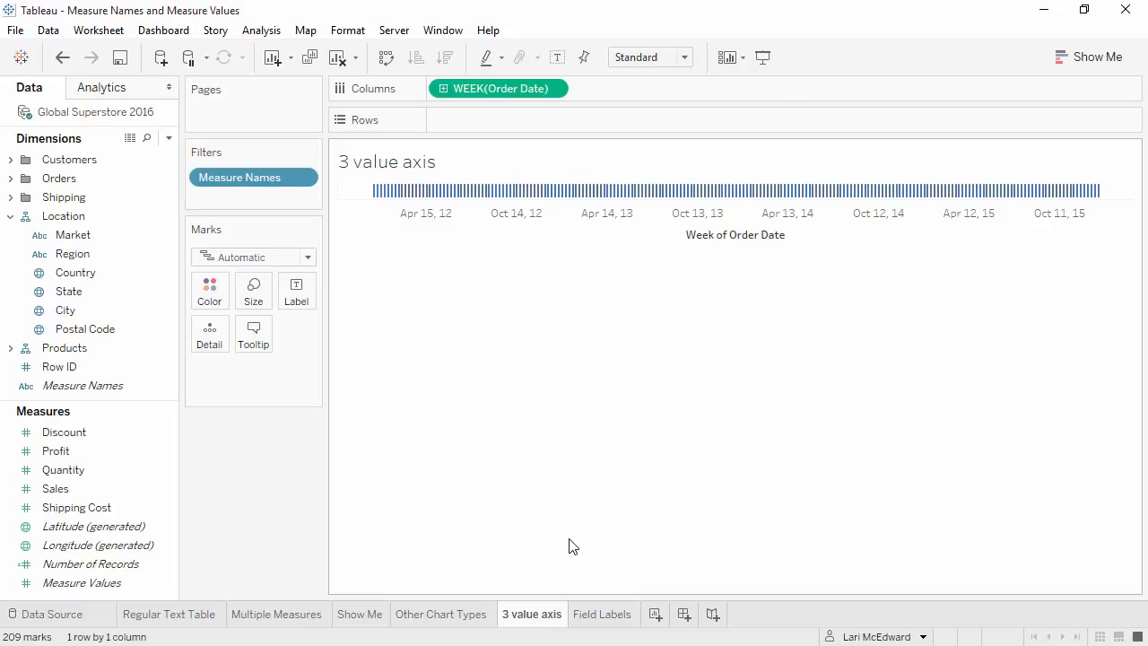
Drag Measure Values to Rows to plot weekly Profit, Sales and Shipping Cost lines.
left_click(81, 583)
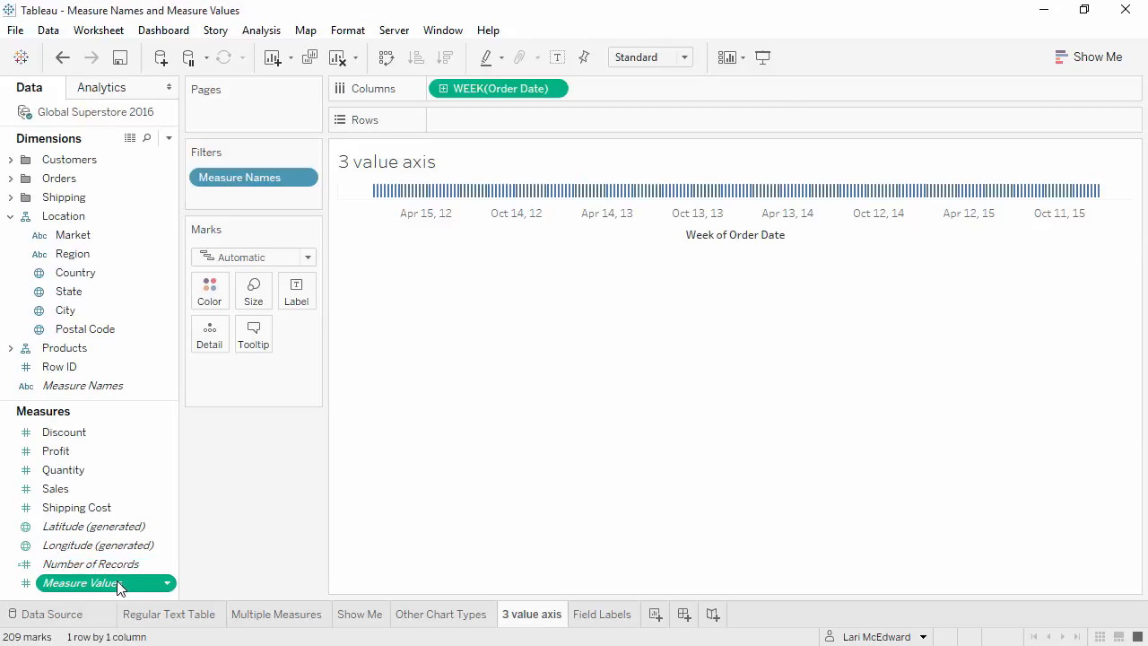
left_click_drag(81, 583, 498, 120)
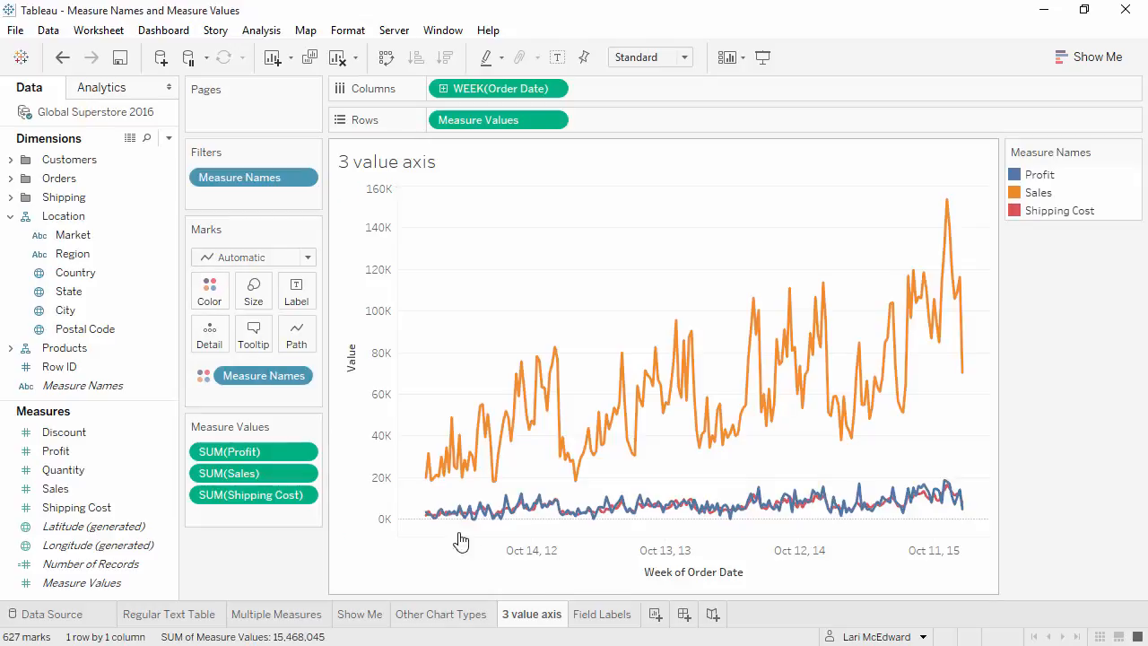
left_click(603, 613)
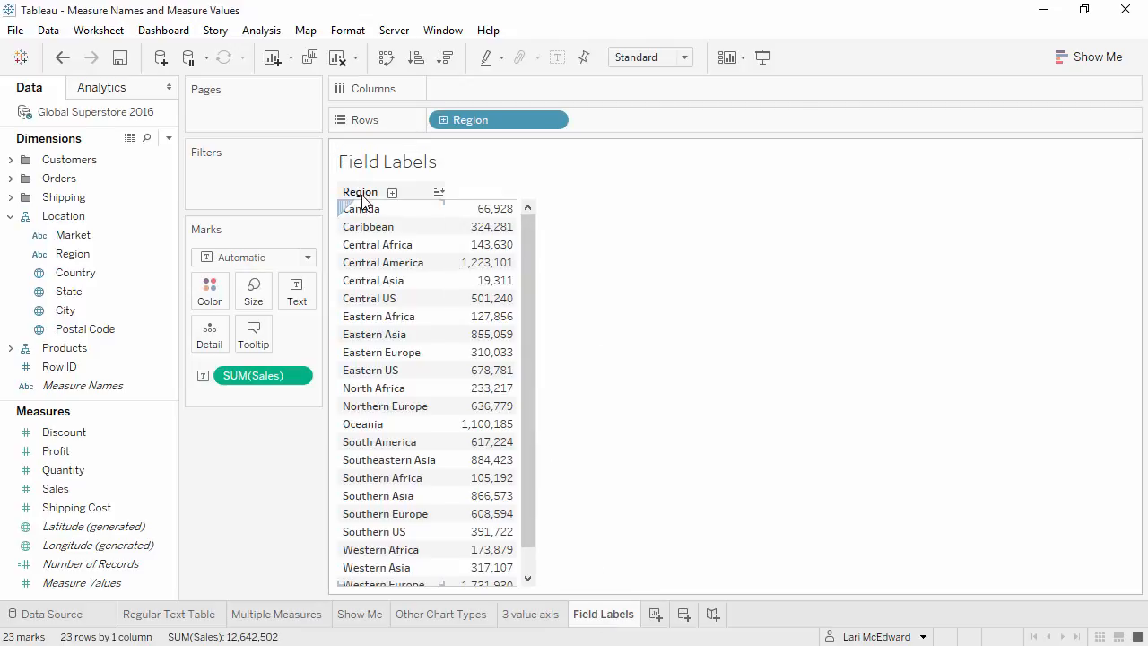
mouse_move(360, 204)
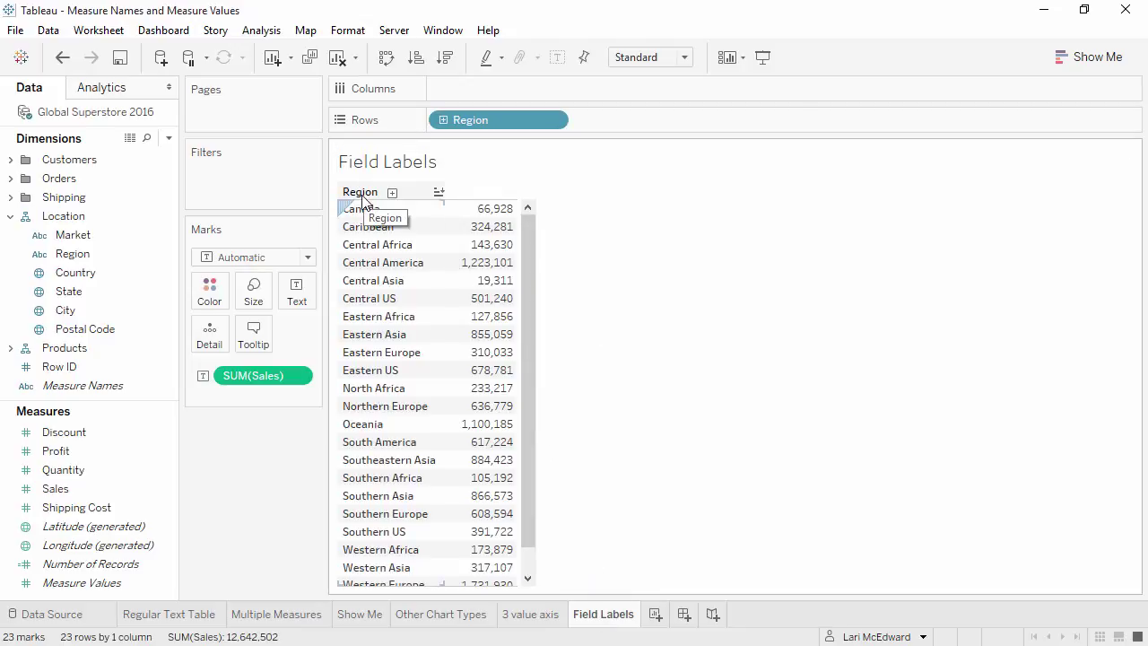
mouse_move(515, 196)
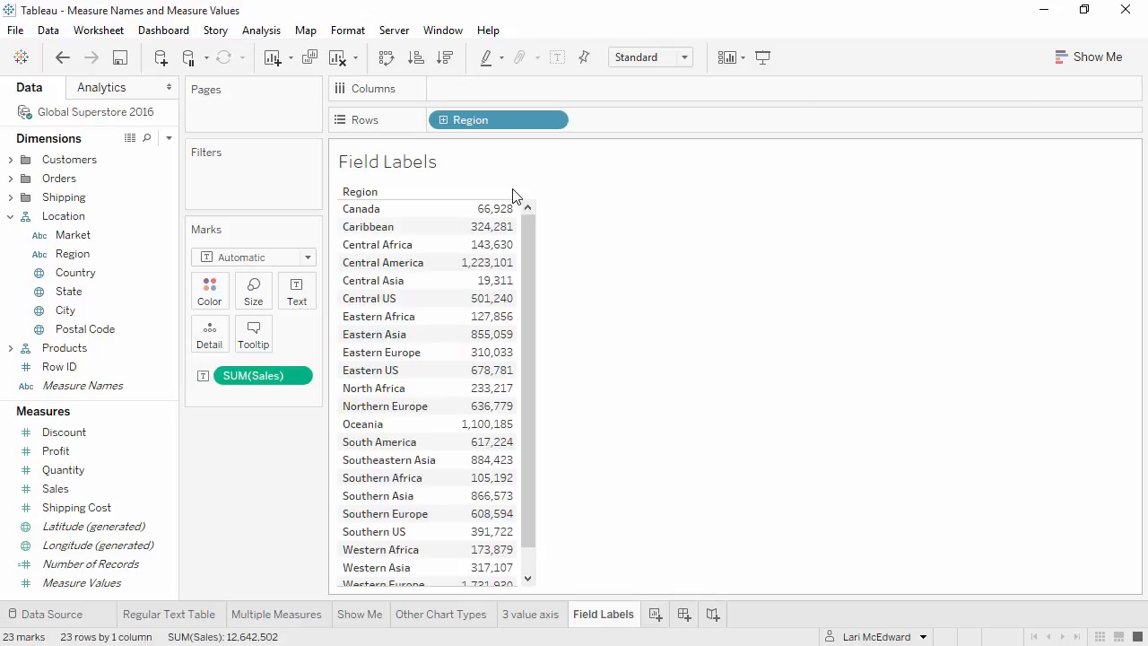
Switch to the Field Labels sheet with its unlabelled Sales by Region table.
left_click(90, 564)
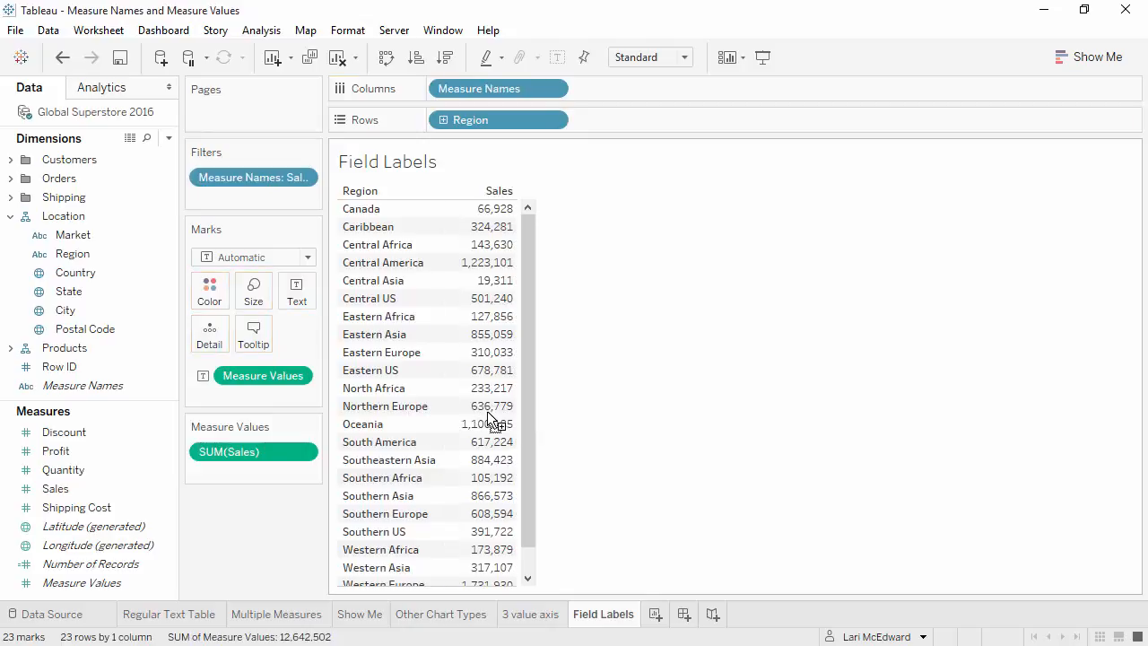
mouse_move(263, 376)
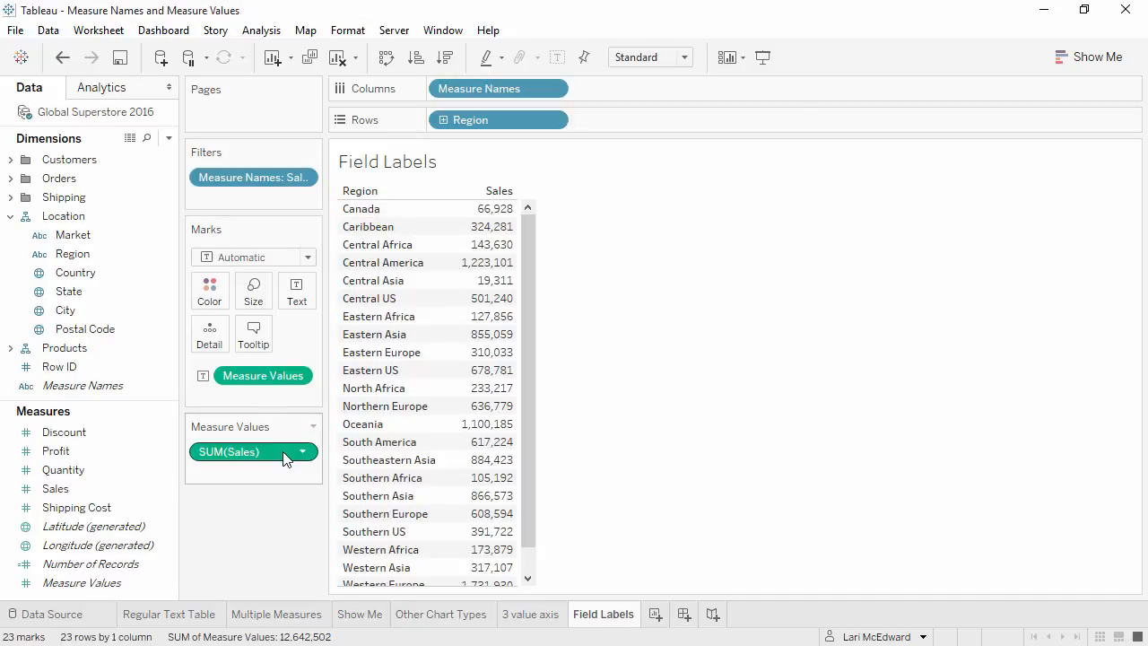
mouse_move(287, 459)
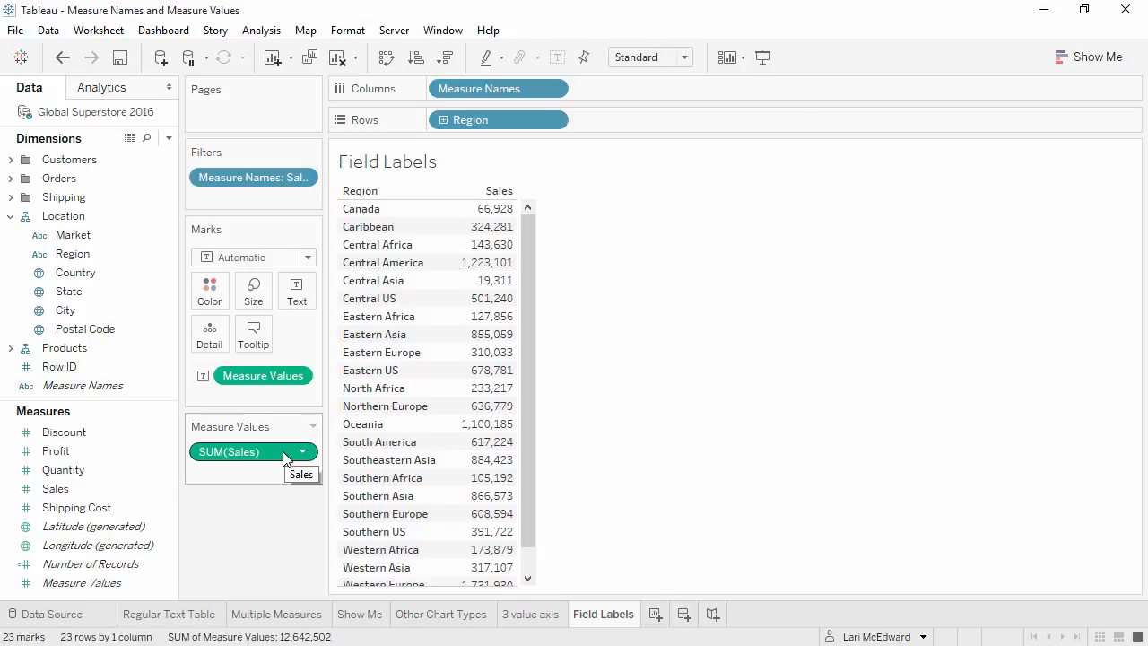
mouse_move(531, 202)
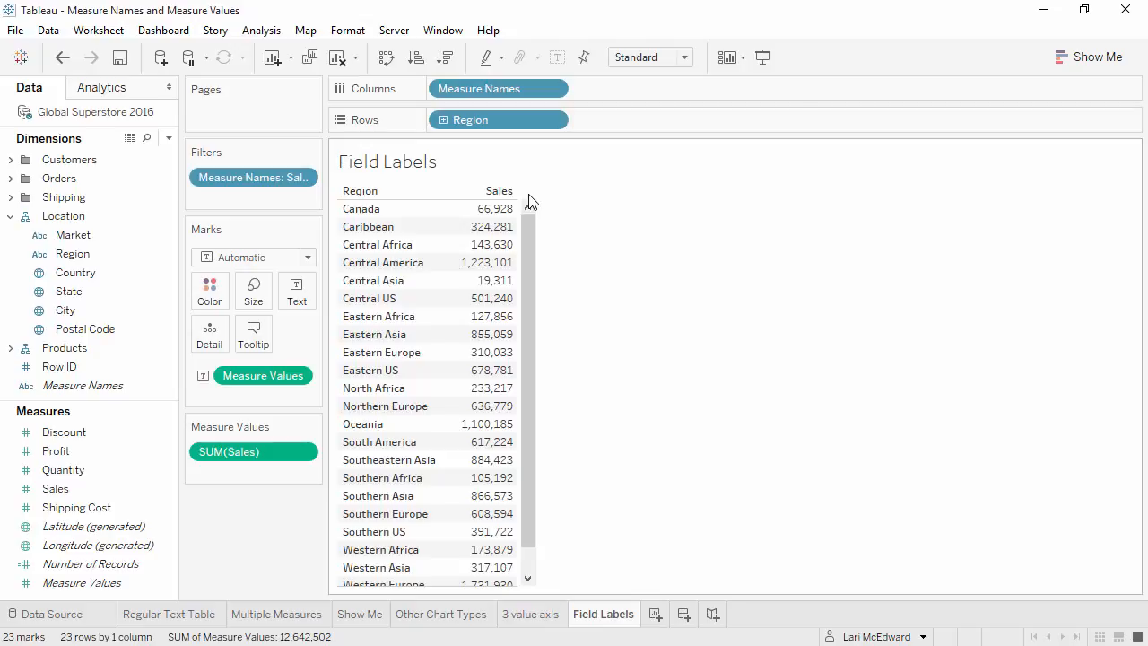
Select a Data pane field while adding the Sales column heading to the Region table.
left_click(64, 432)
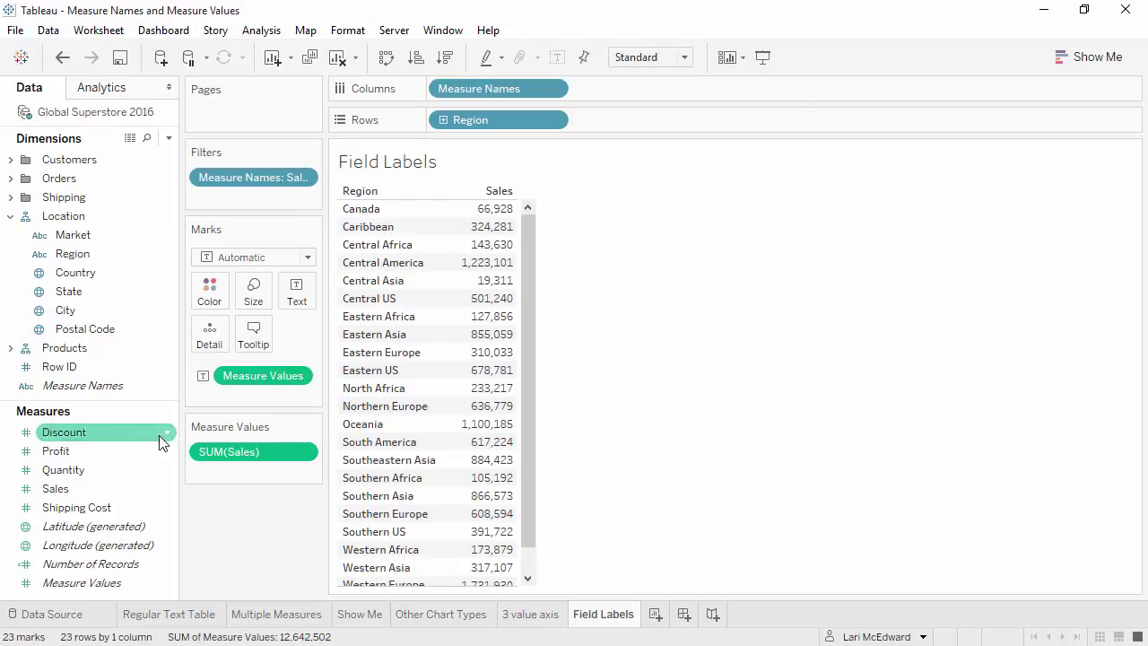